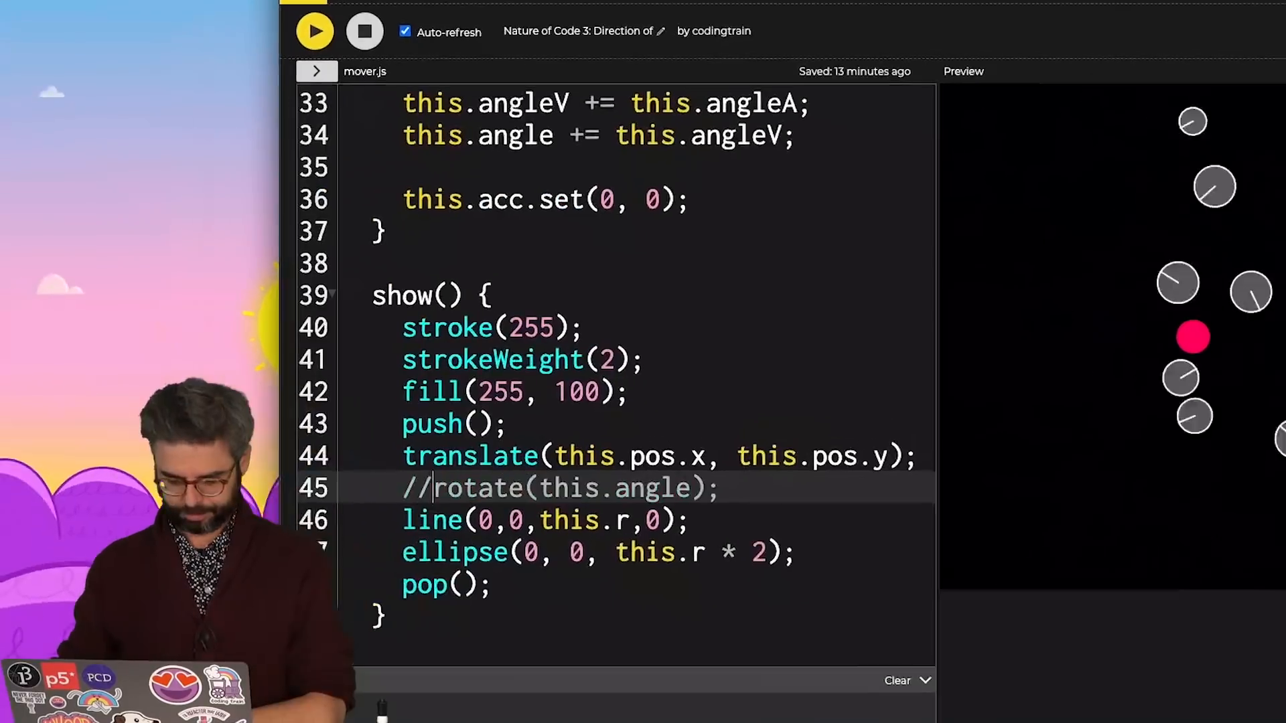
- Replace the circle and line in show() with triangle(-this.r, -this.r, -this.r, this.r, this.r, 0) and re-enable rotate
type("t")
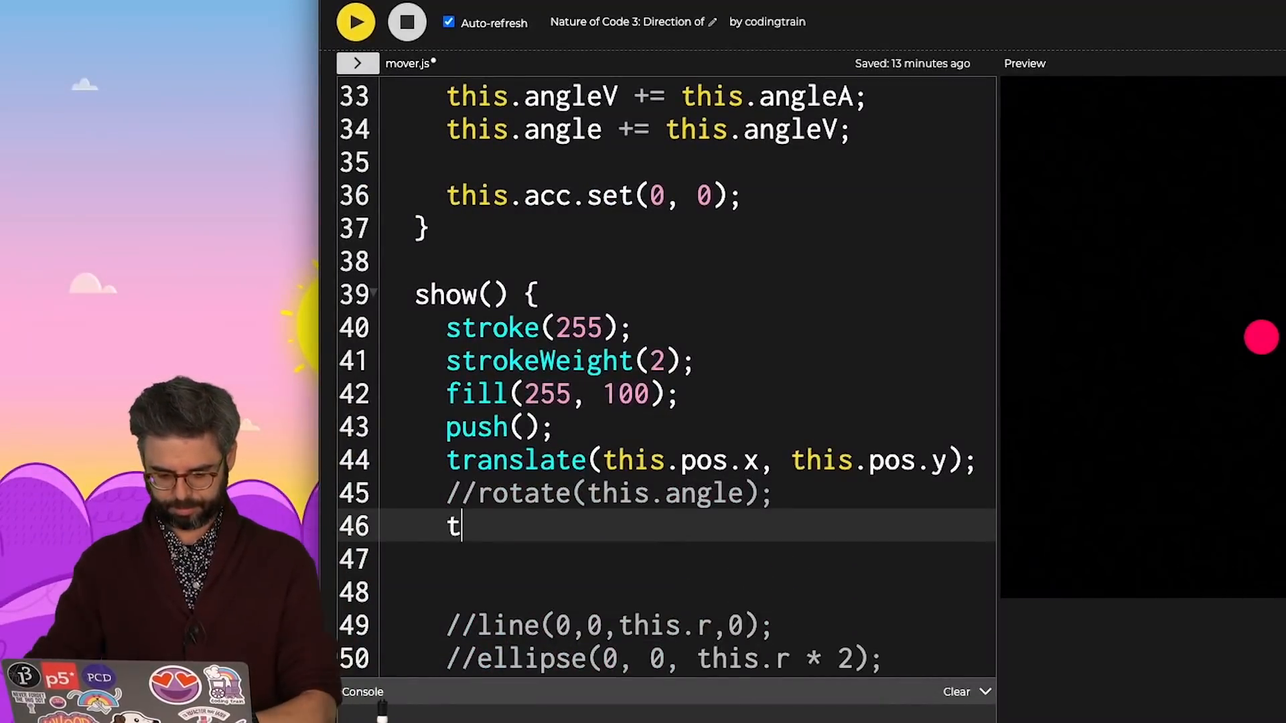
type("riangle(-this.r, -this.r,")
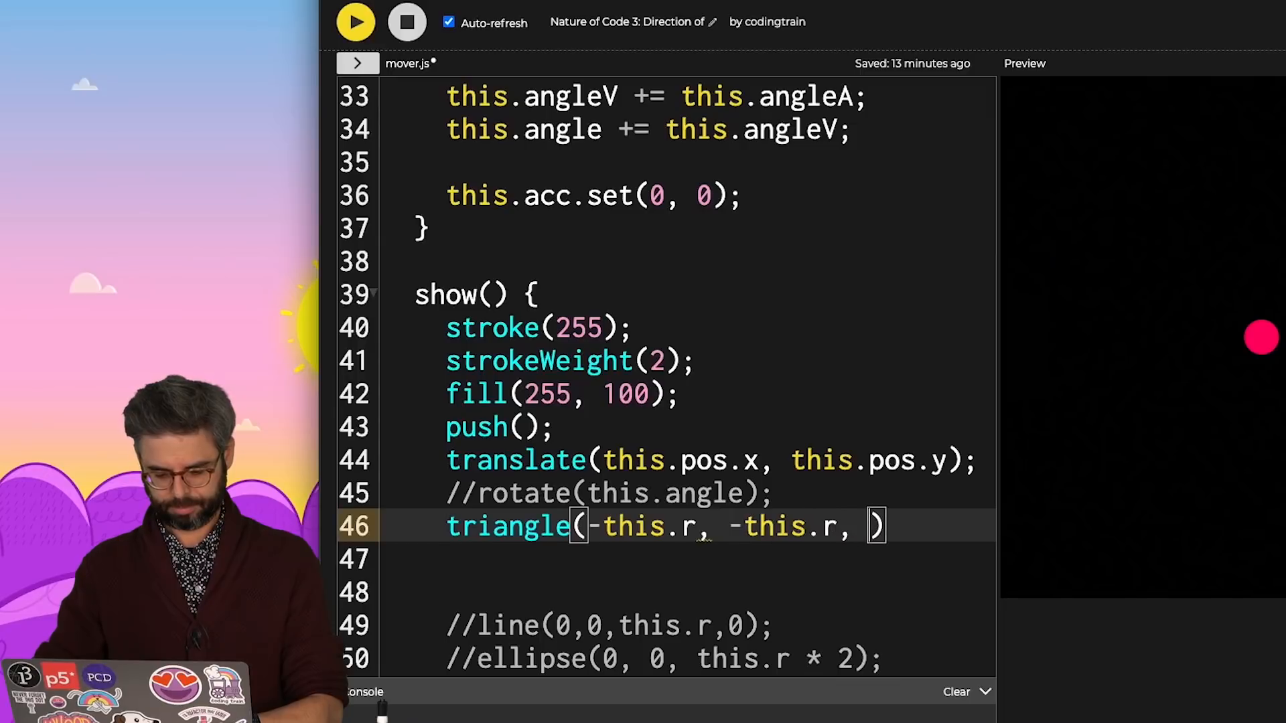
type("-this.r, this.r, this.r,")
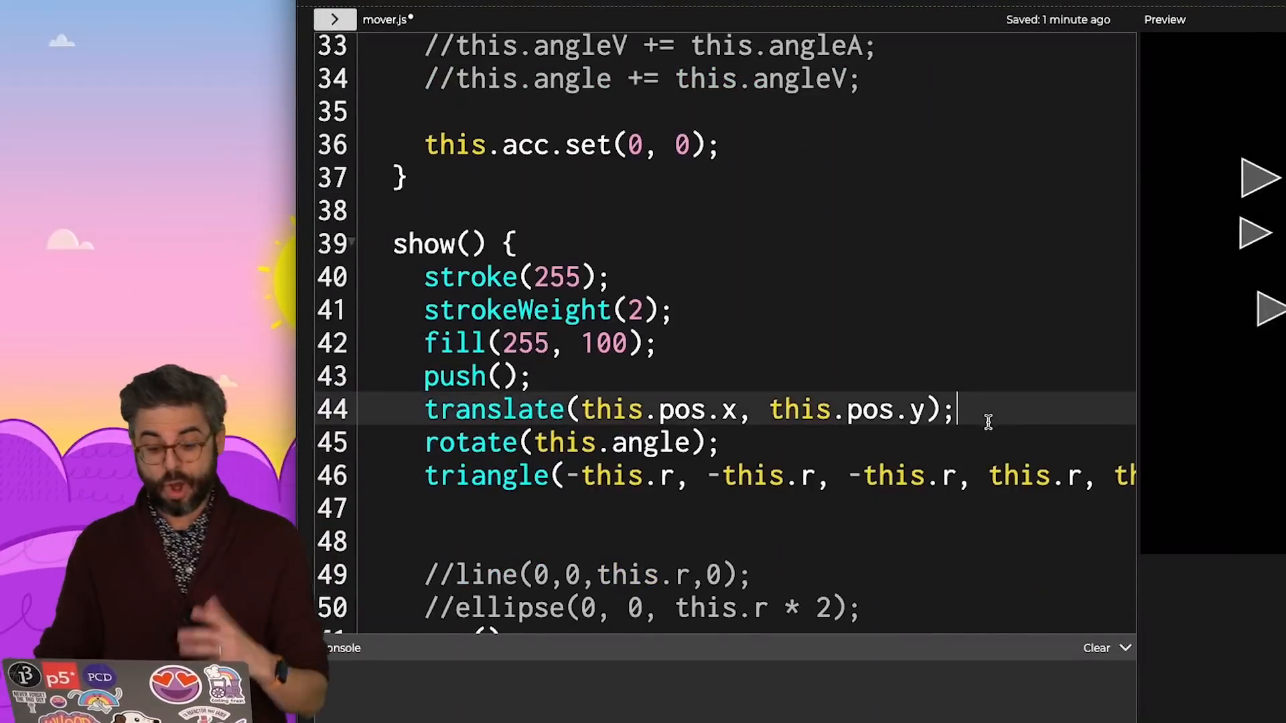
- Add this.angle = this.vel.heading(); in show() before drawing the triangle
type("this.angle = this.vel.")
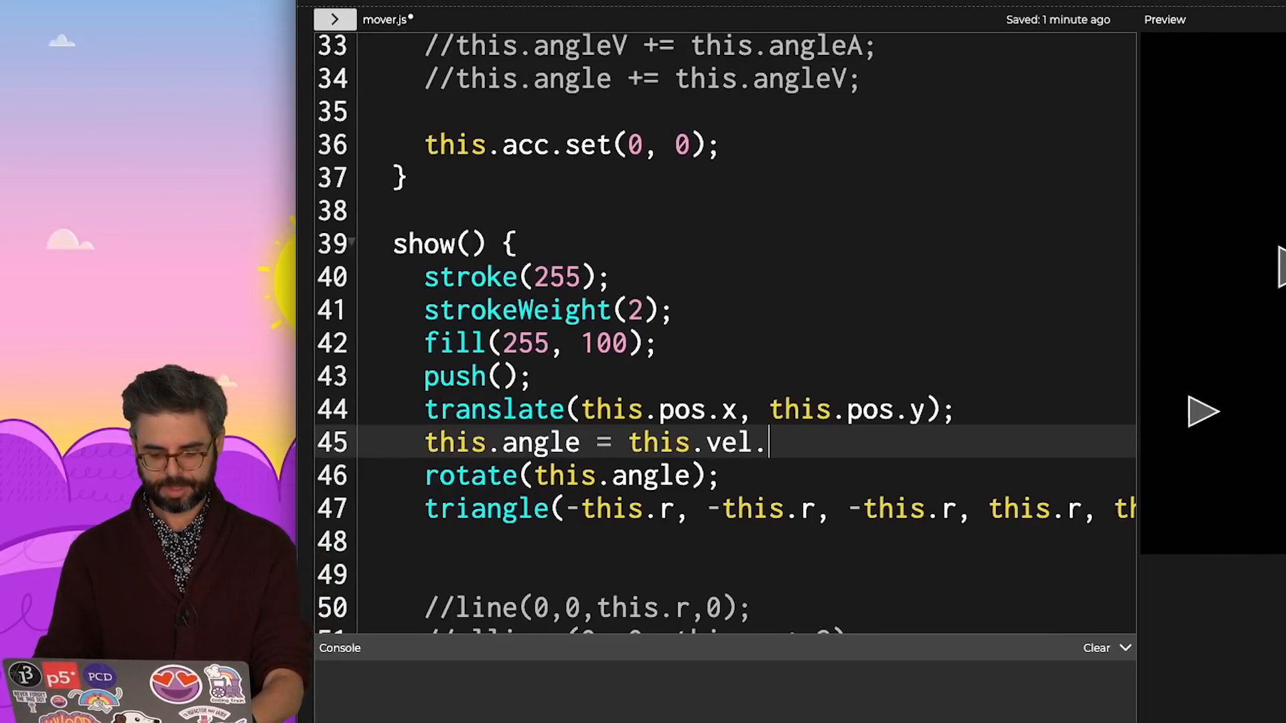
type("heading();")
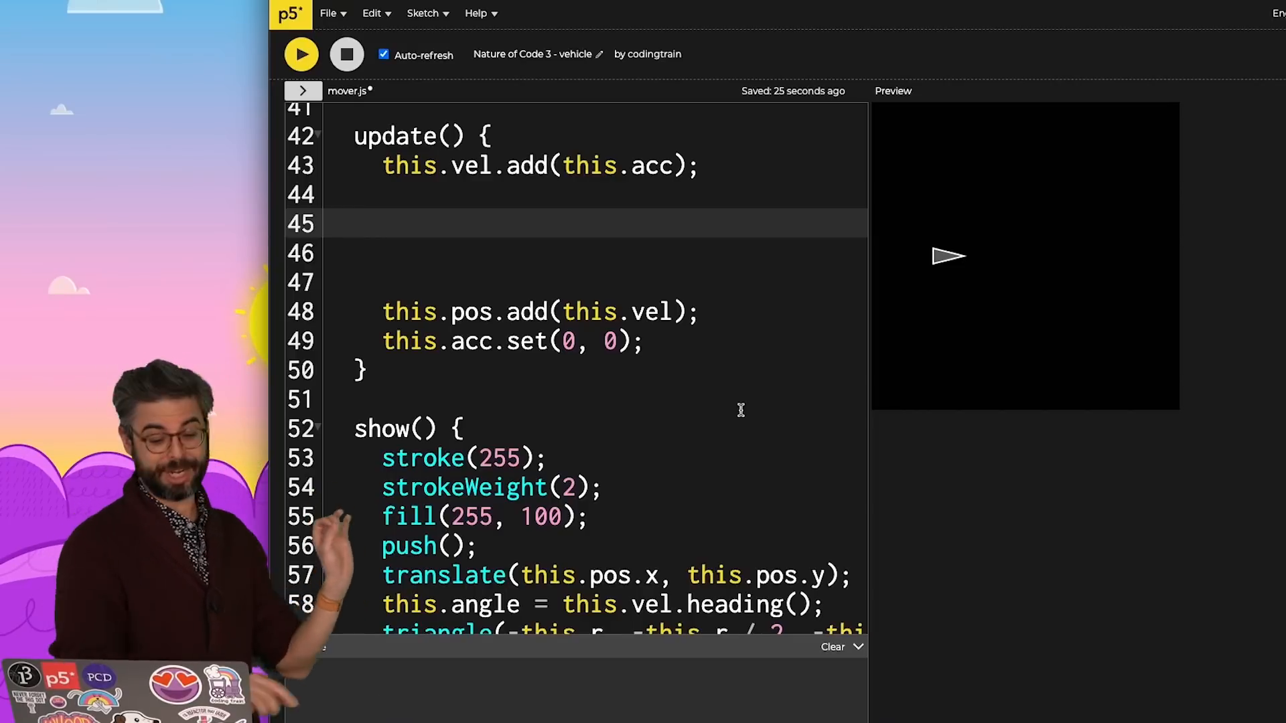
- Add this.vel = createVector(1, 0); to update()
scroll("down", 3)
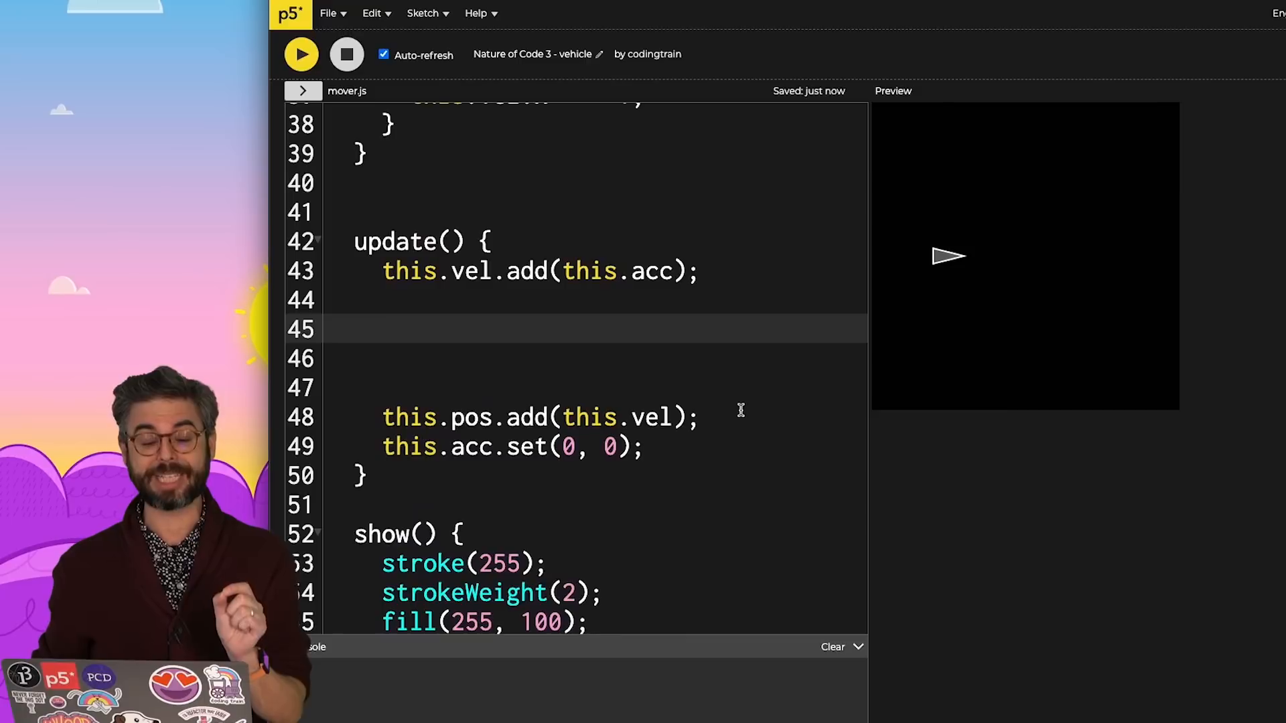
type("thi")
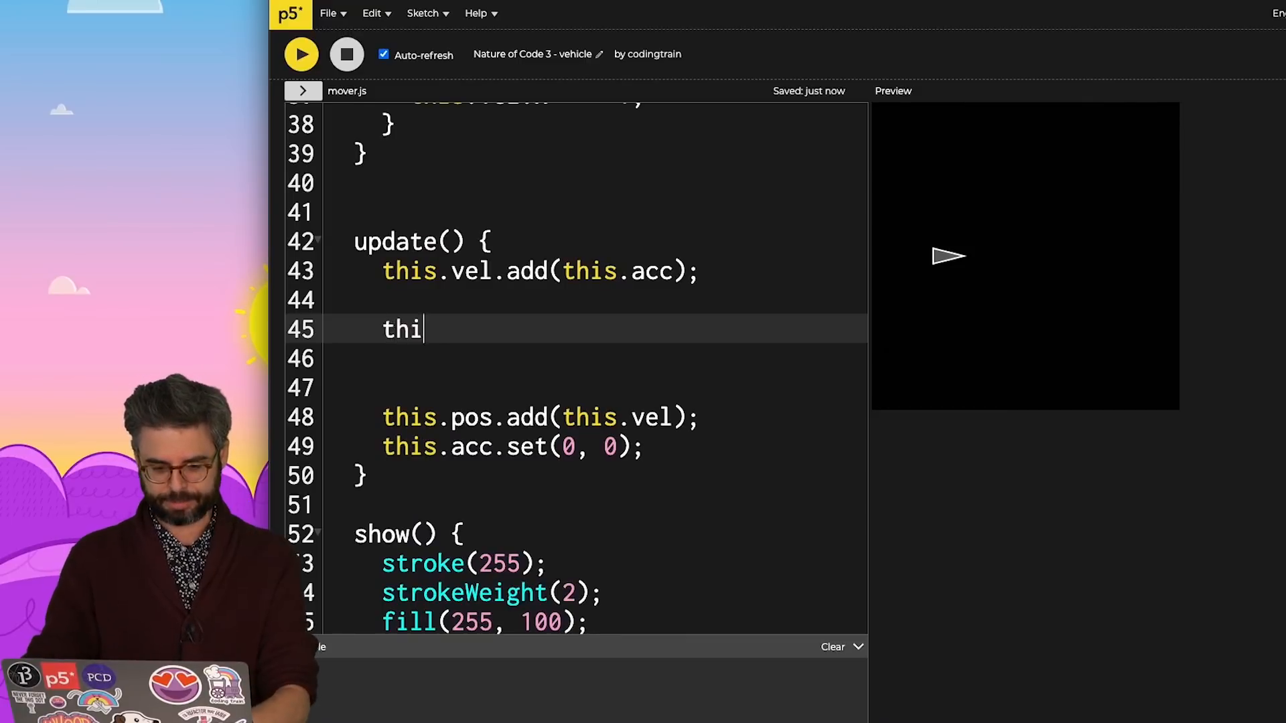
type("s.vel = createVector(1, 0);")
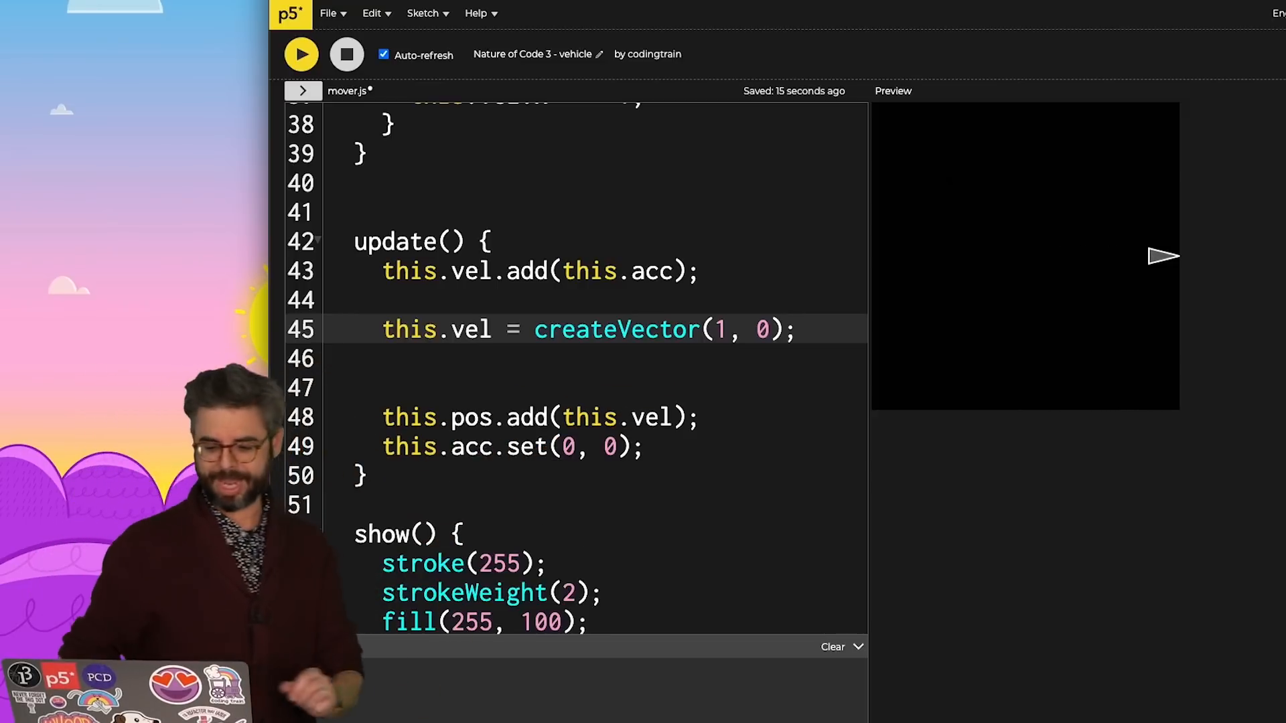
- Change the forced velocity to createVector(1, 1) and select that expression
type("1")
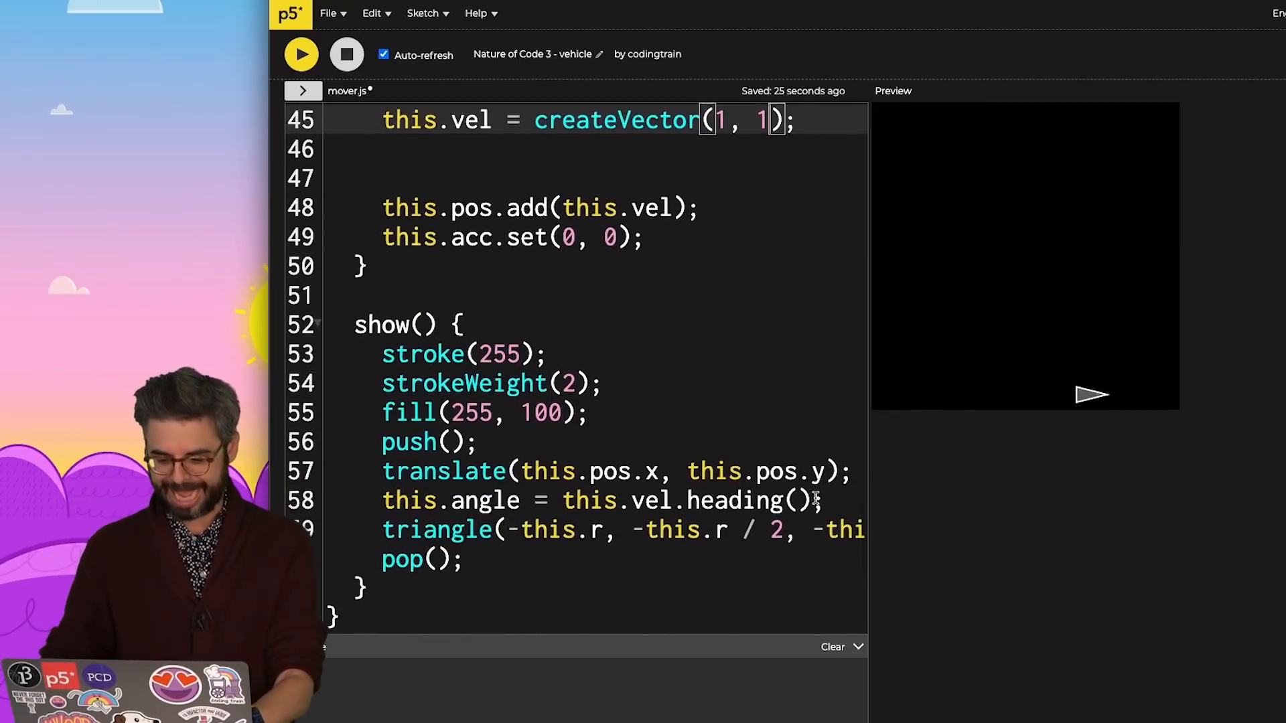
type("rotate()")
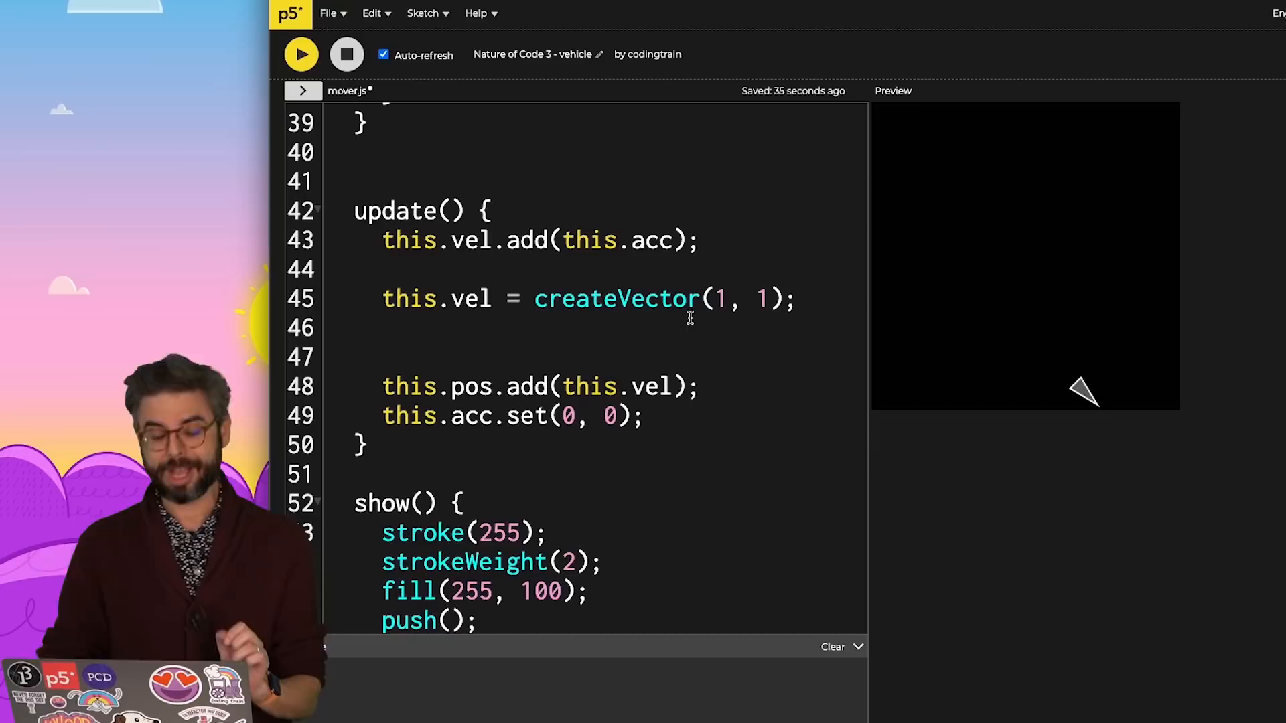
mouse_move(1164, 392)
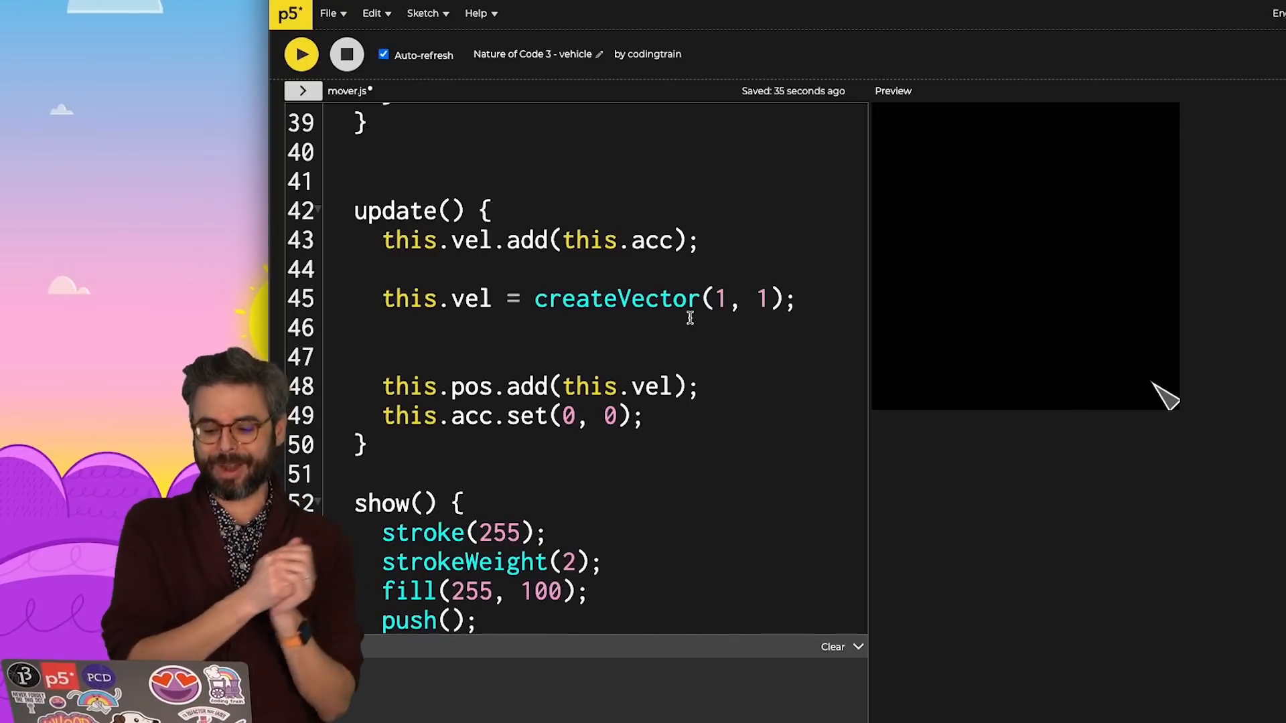
left_click_drag(534, 299, 793, 299)
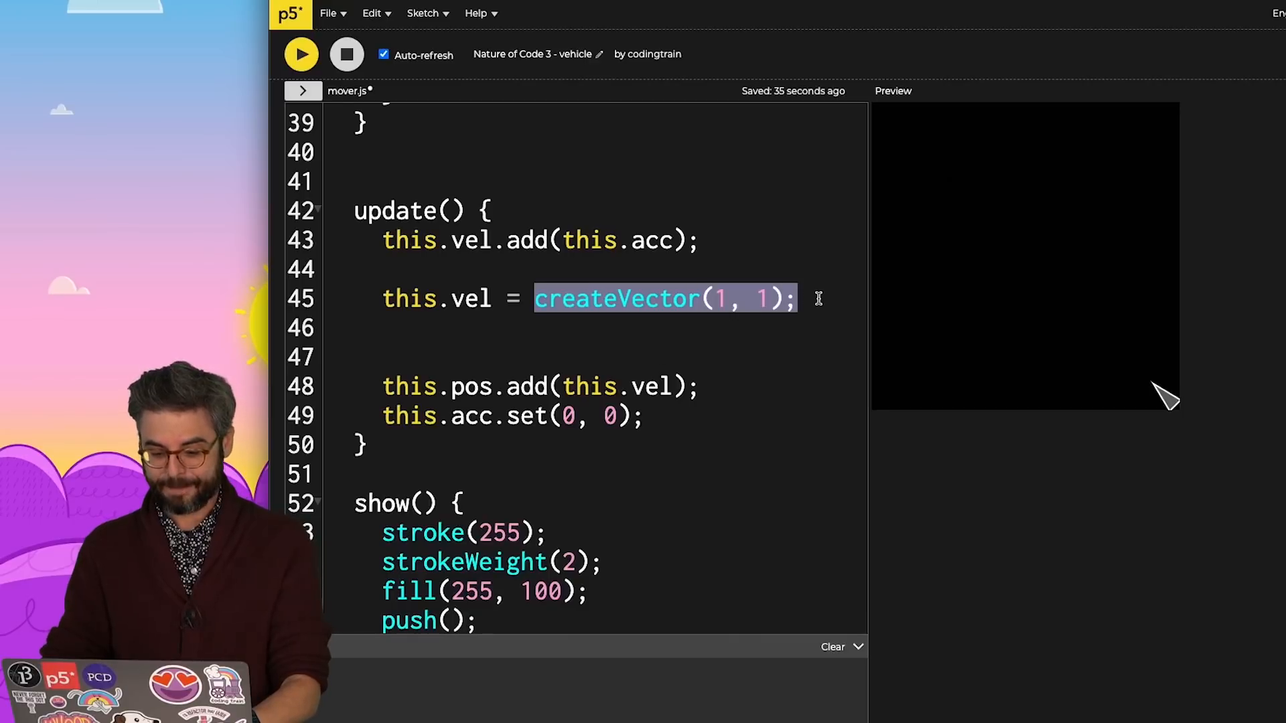
- Set velocity from p5.Vector.fromAngle(this.angle) and adjust the angle value with PI/4
type("p5.v")
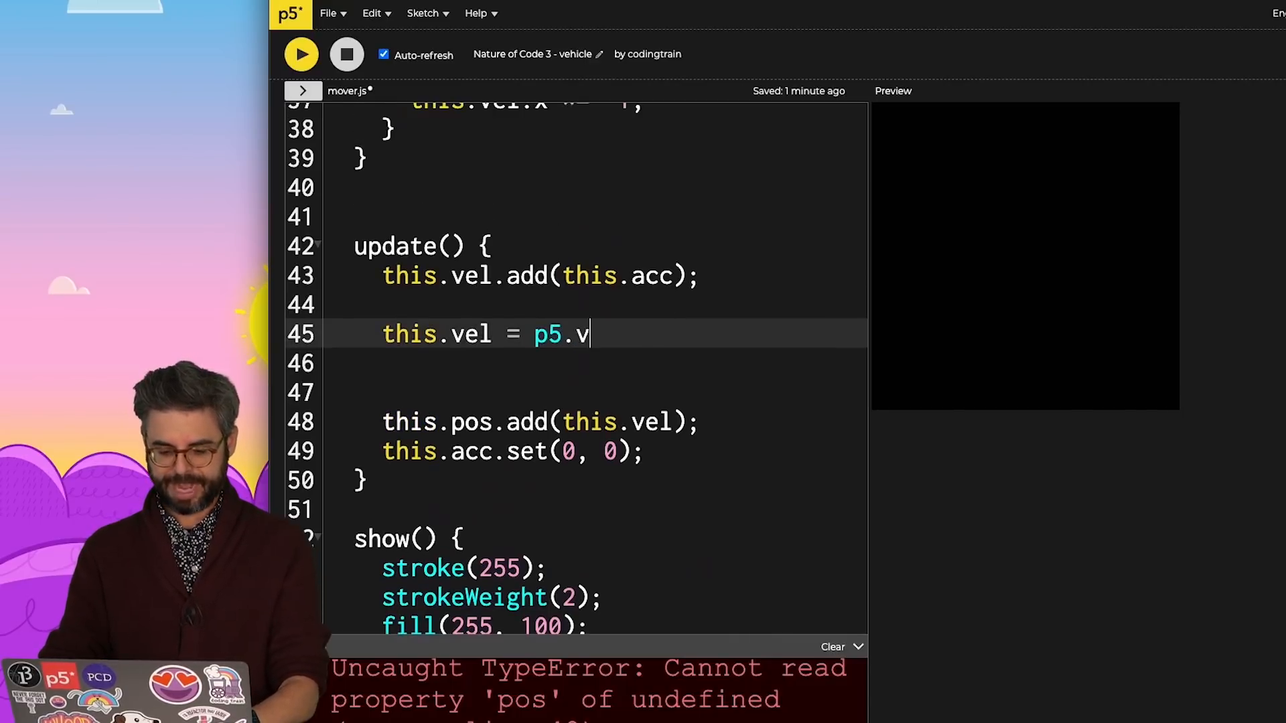
type("ector.fromAngl")
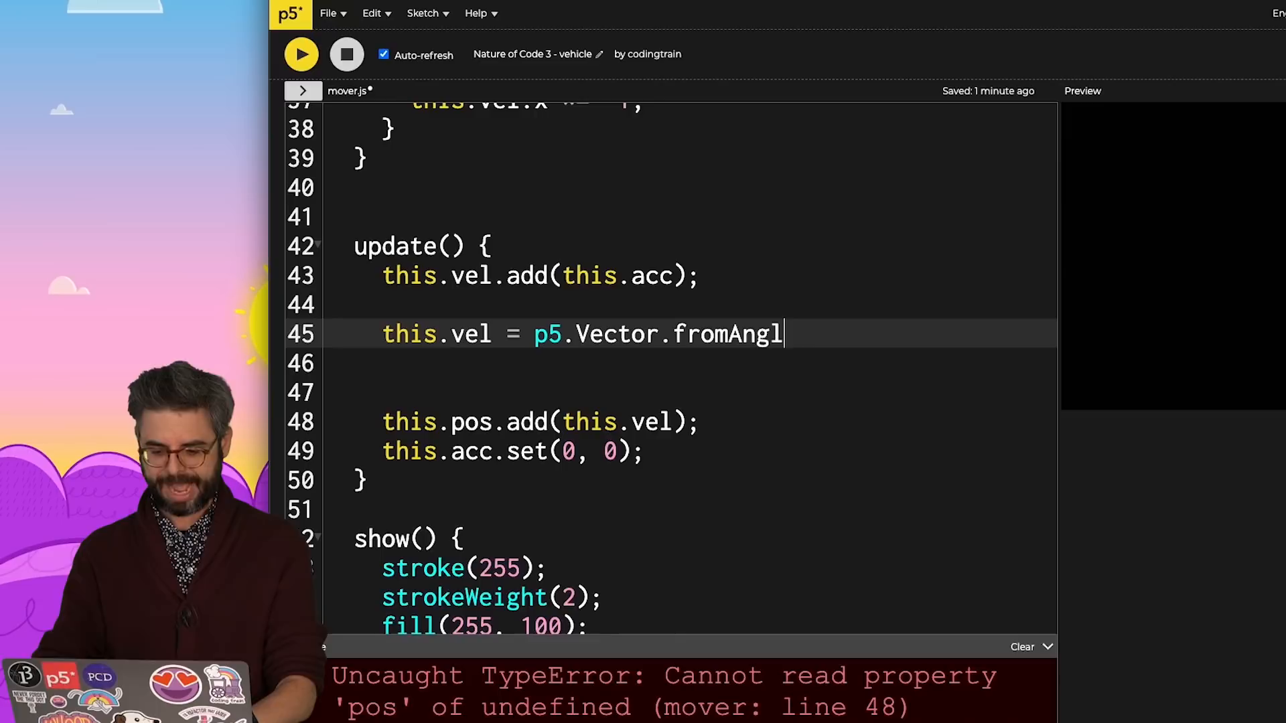
type("e(this.angle);")
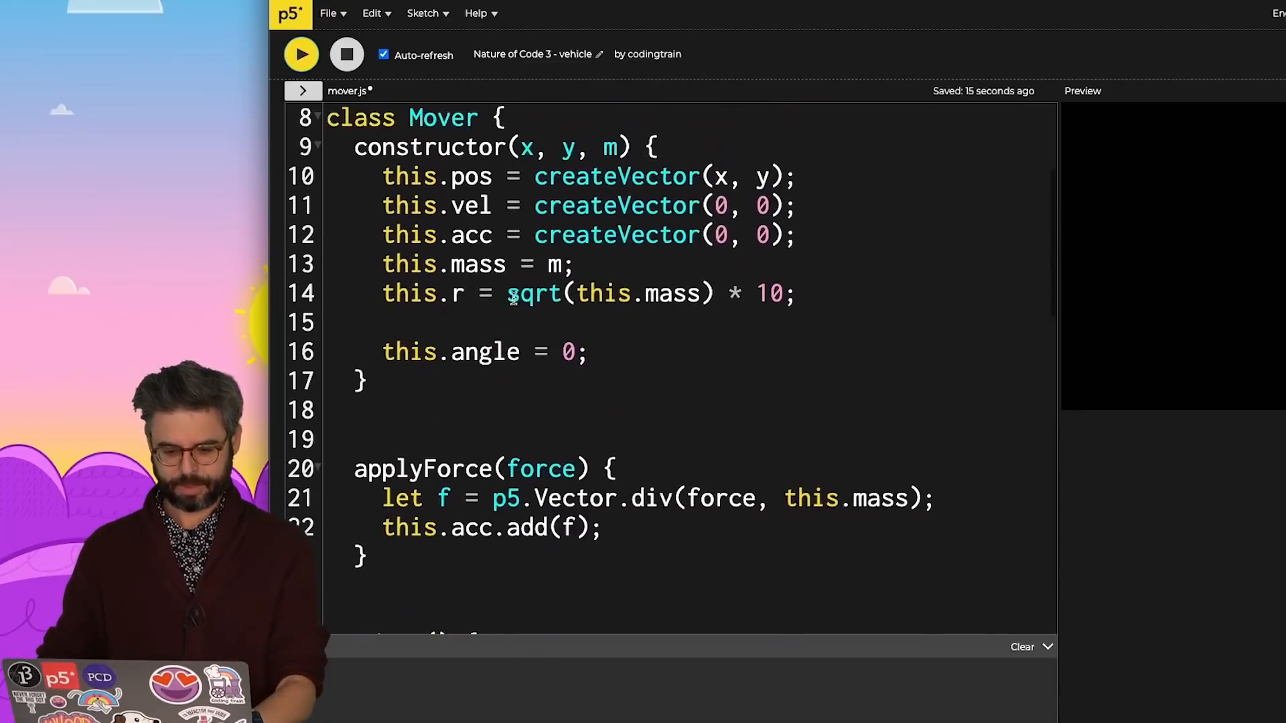
type("PI/")
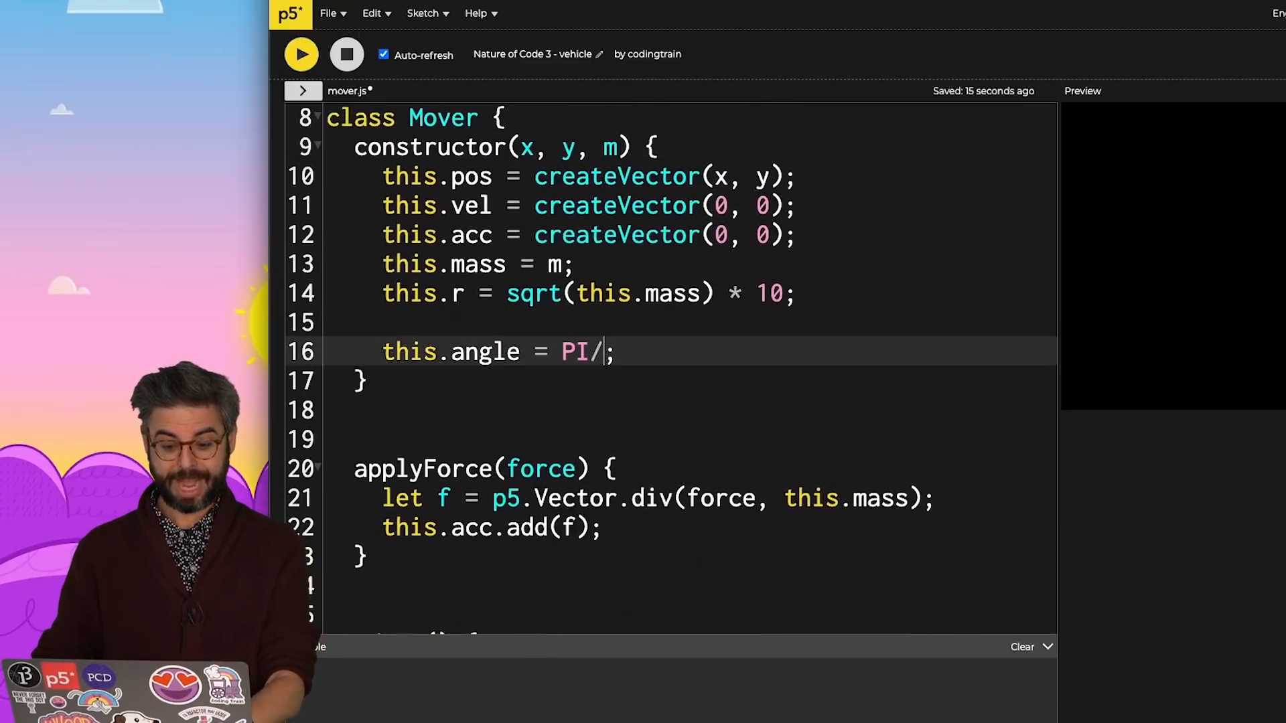
type("4")
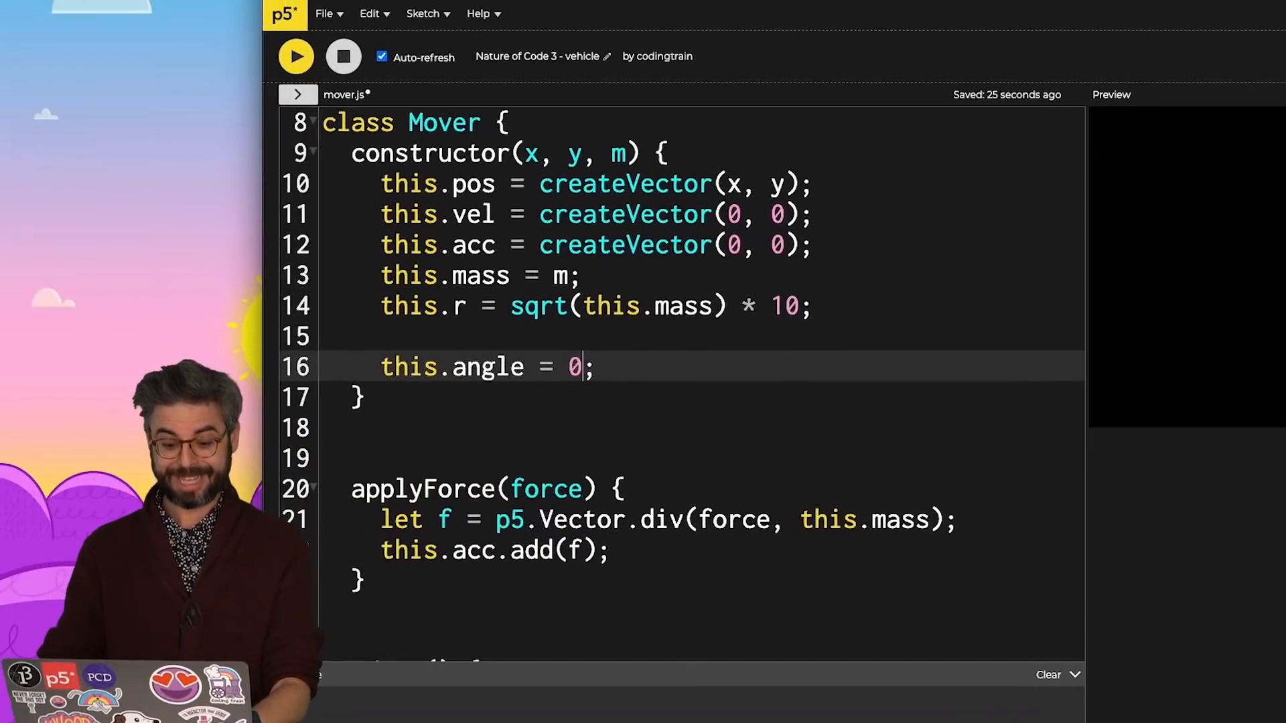
- Scale the velocity to speed 5 with this.vel.mult(5);
scroll("down", 3)
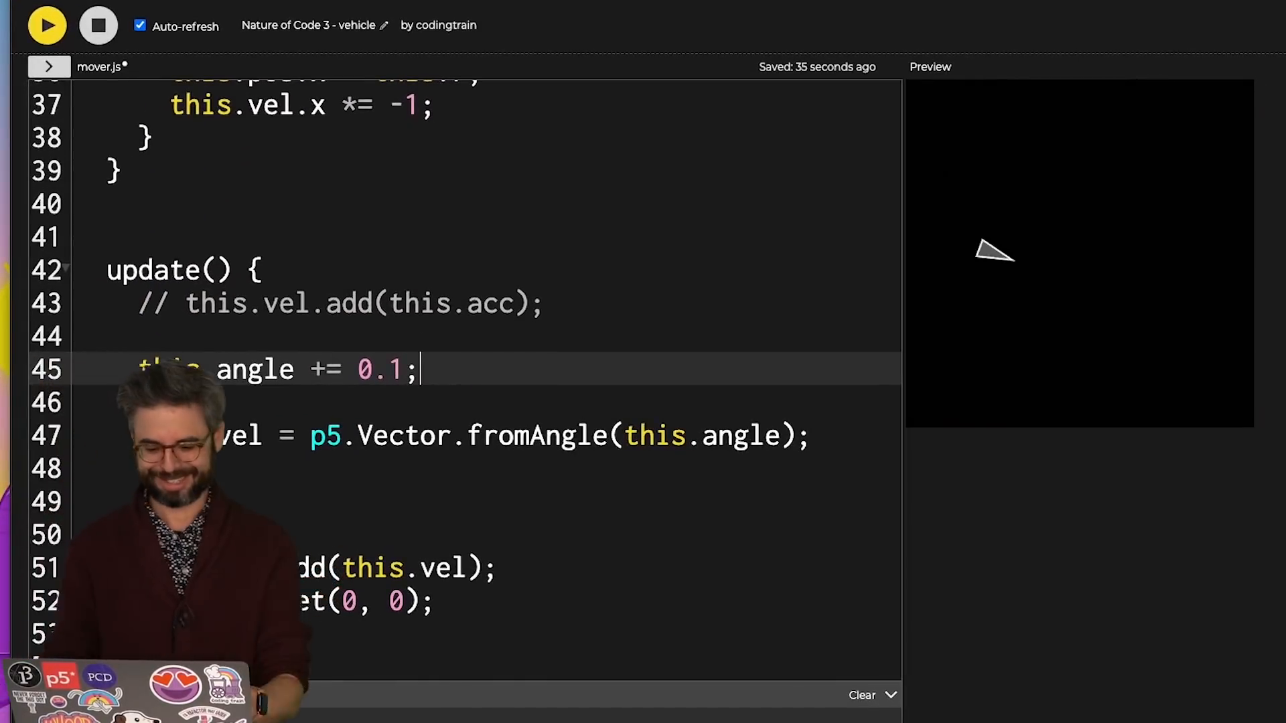
type("this.vel *")
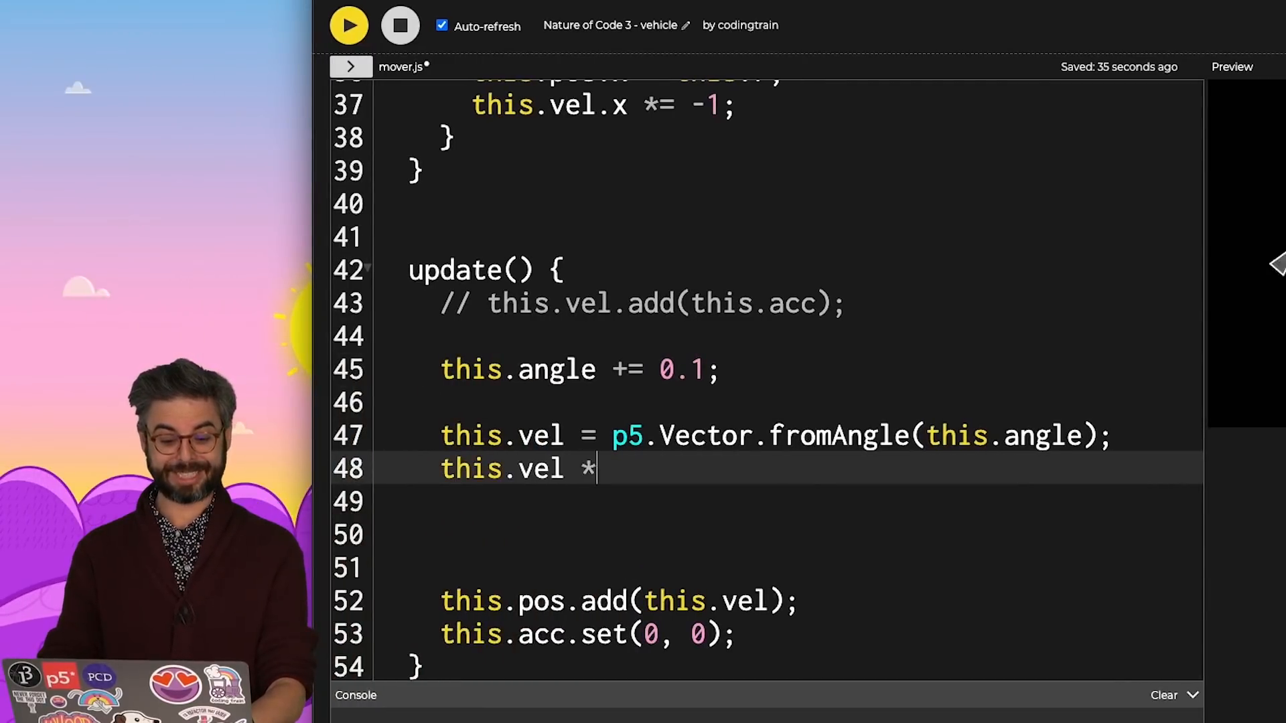
type(".mult(5);")
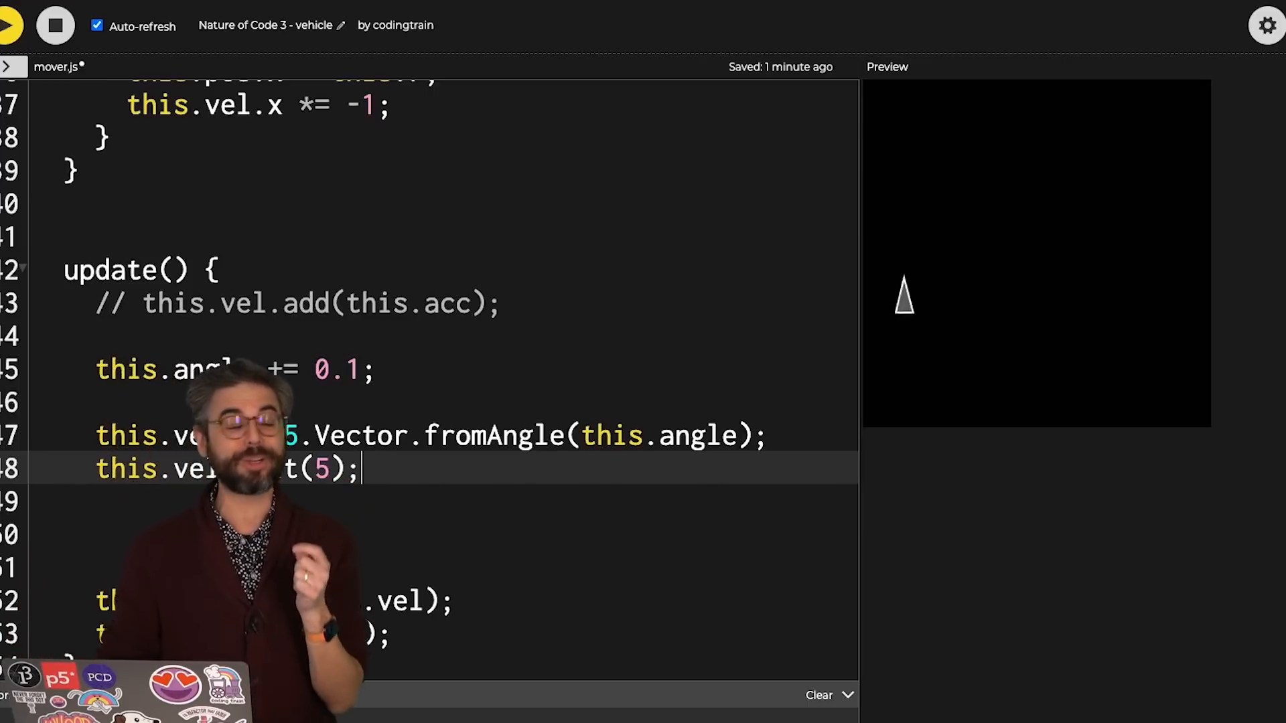
mouse_move(914, 324)
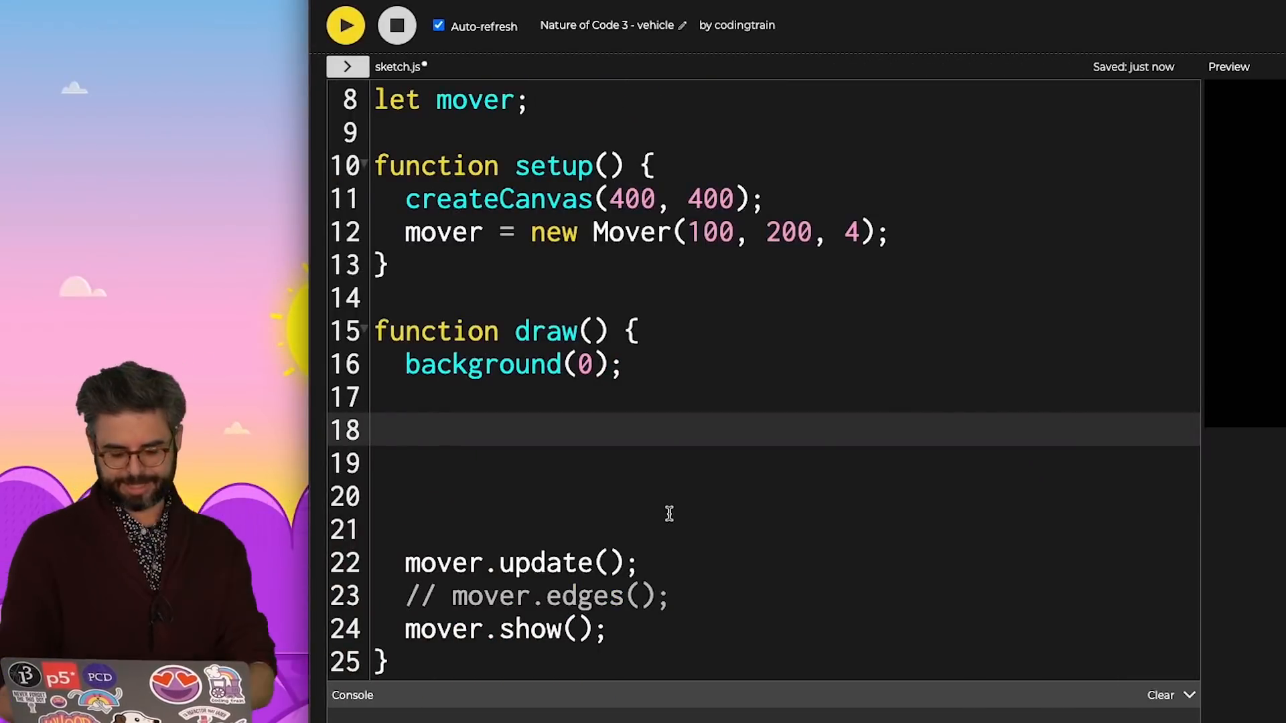
- Turn the mover with LEFT_ARROW and RIGHT_ARROW via keyIsDown, then focus the running sketch
type("if (keyI")
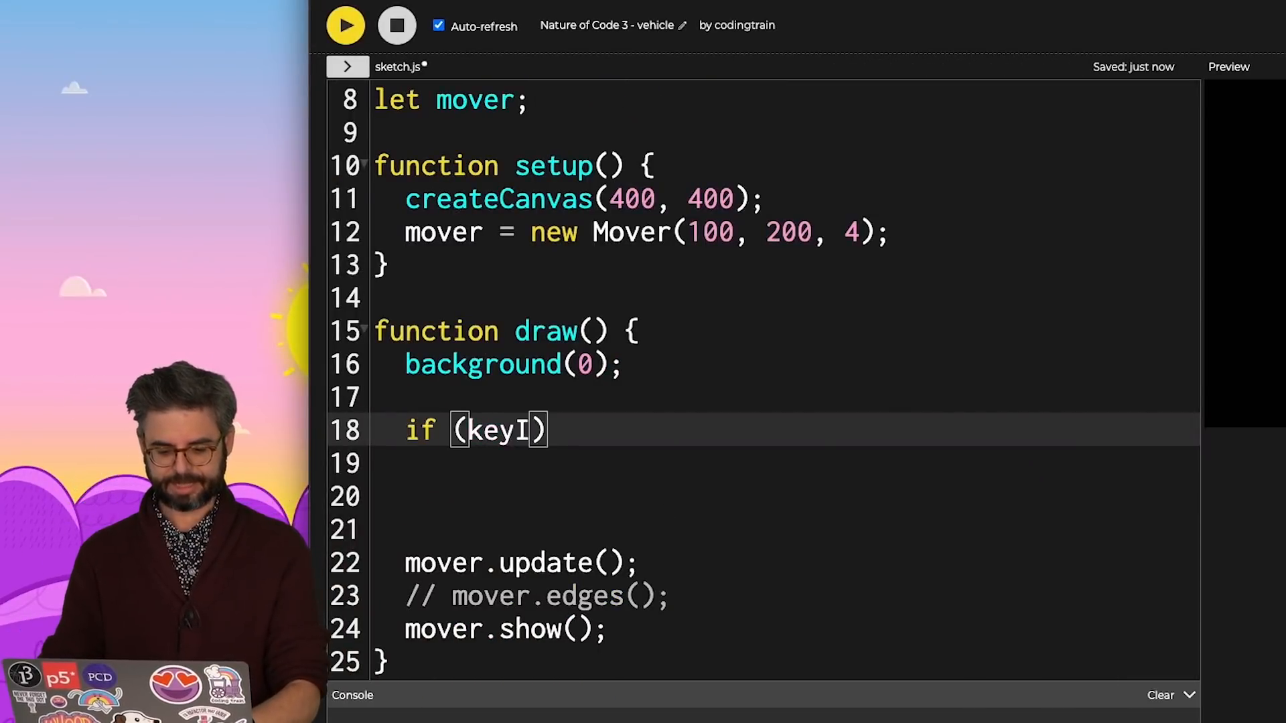
type("sDown(LEFT_A")
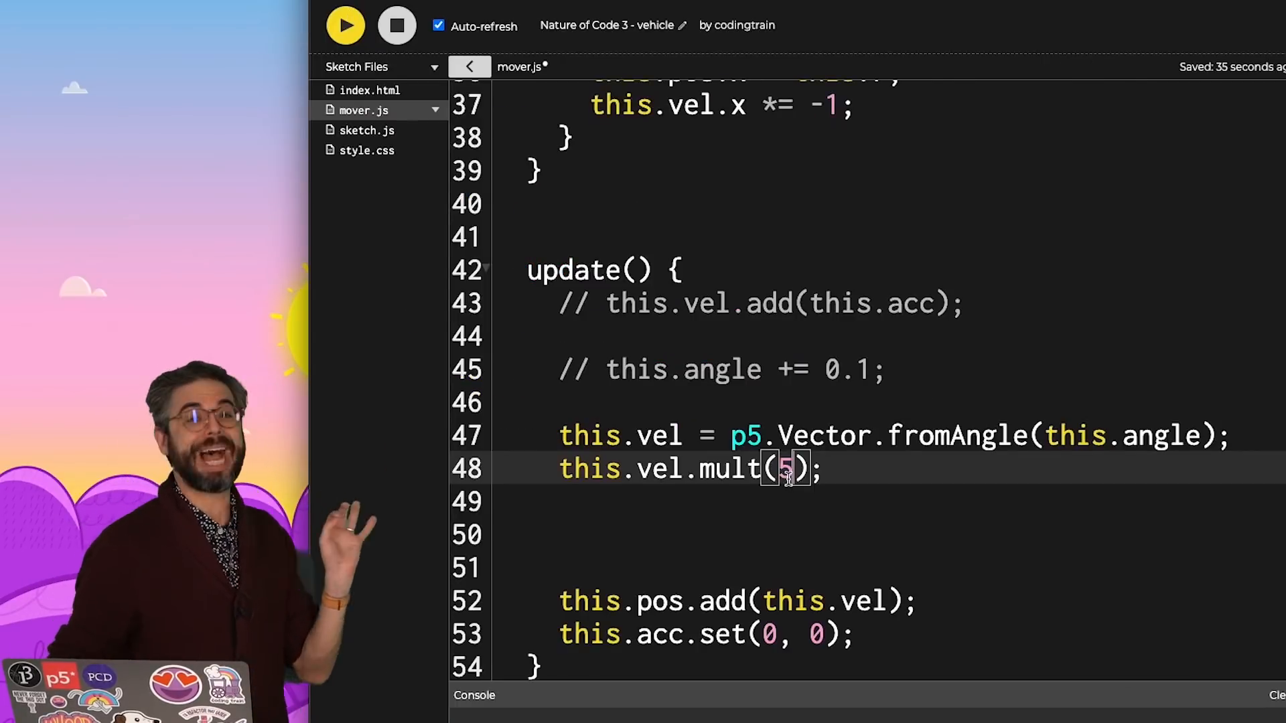
type("1")
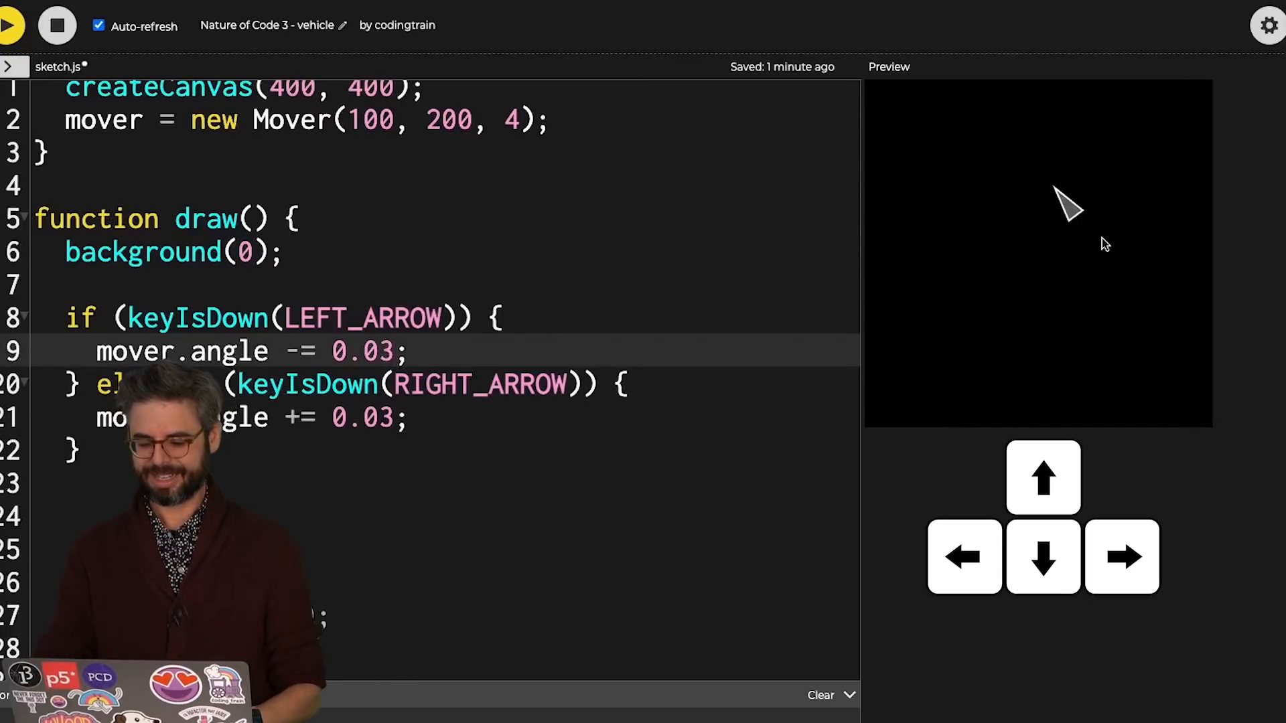
left_click(1120, 556)
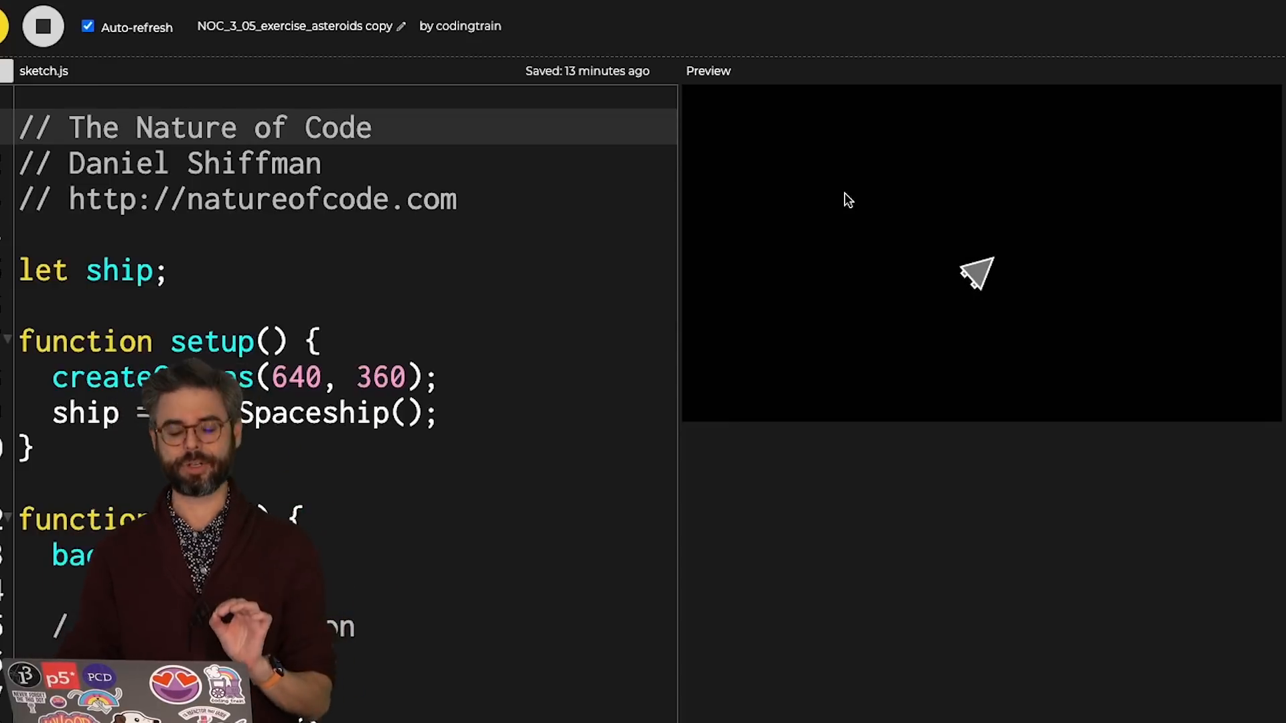
mouse_move(1038, 221)
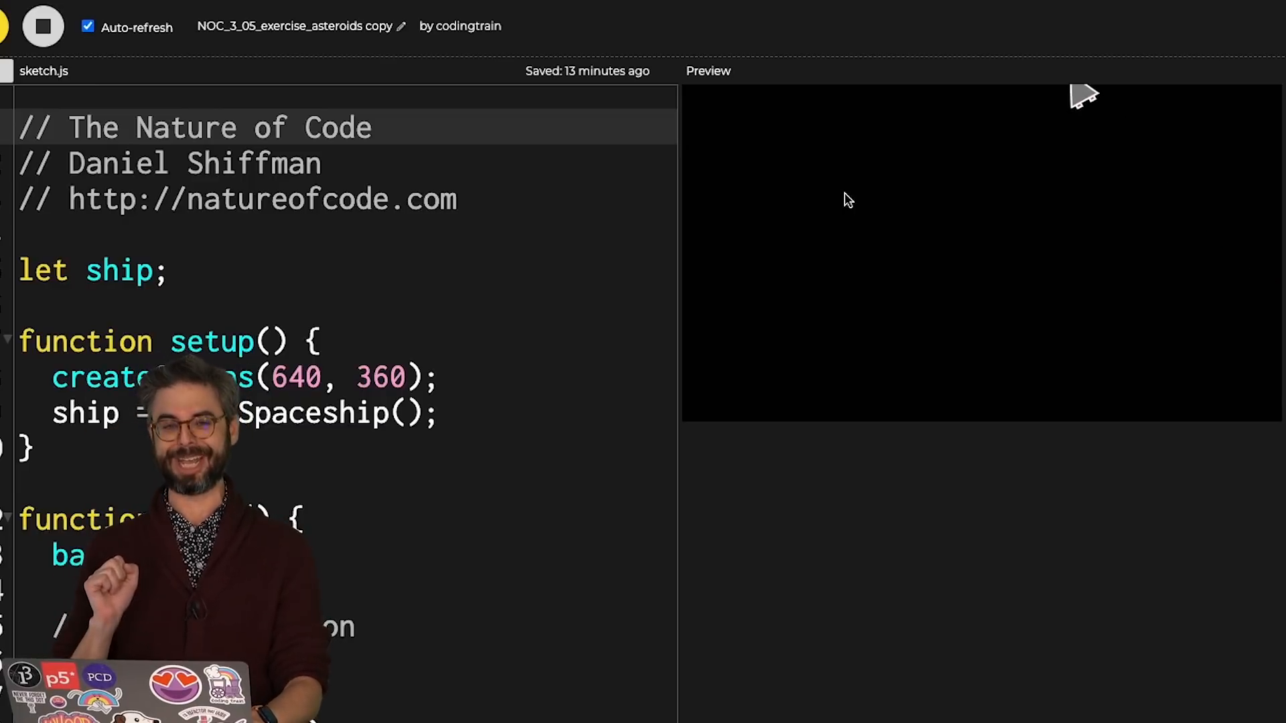
mouse_move(955, 349)
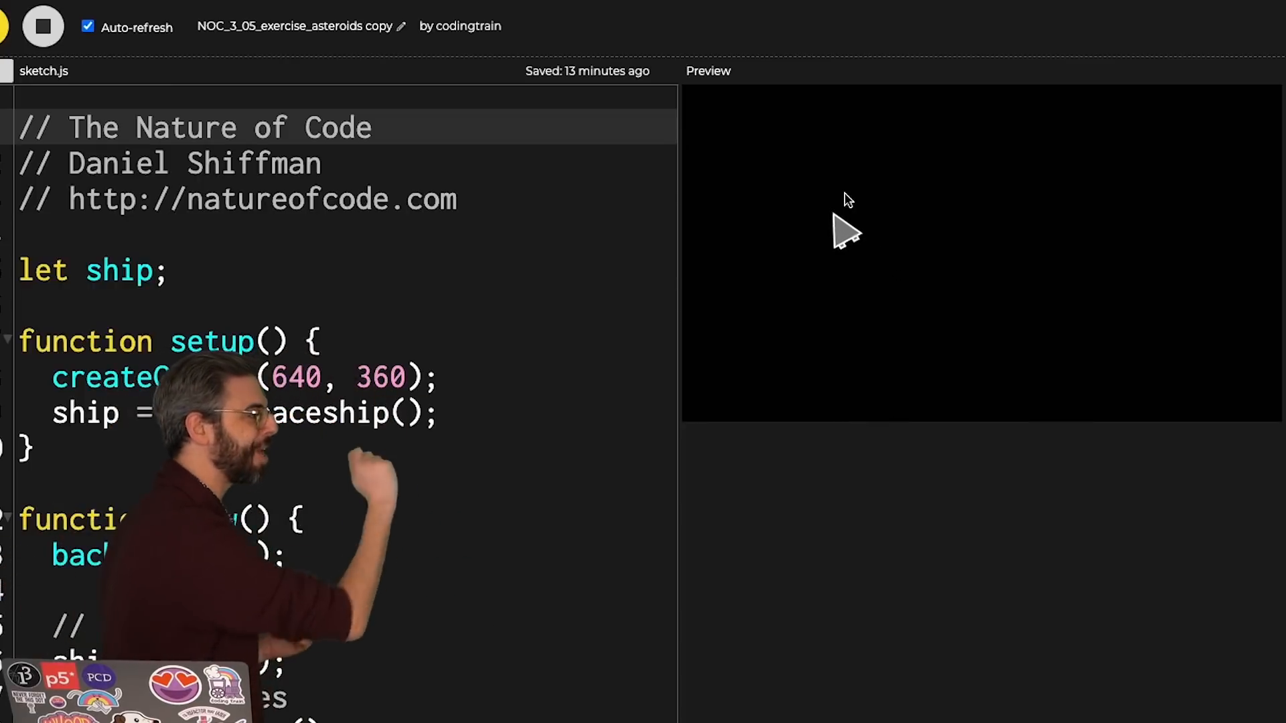
mouse_move(825, 204)
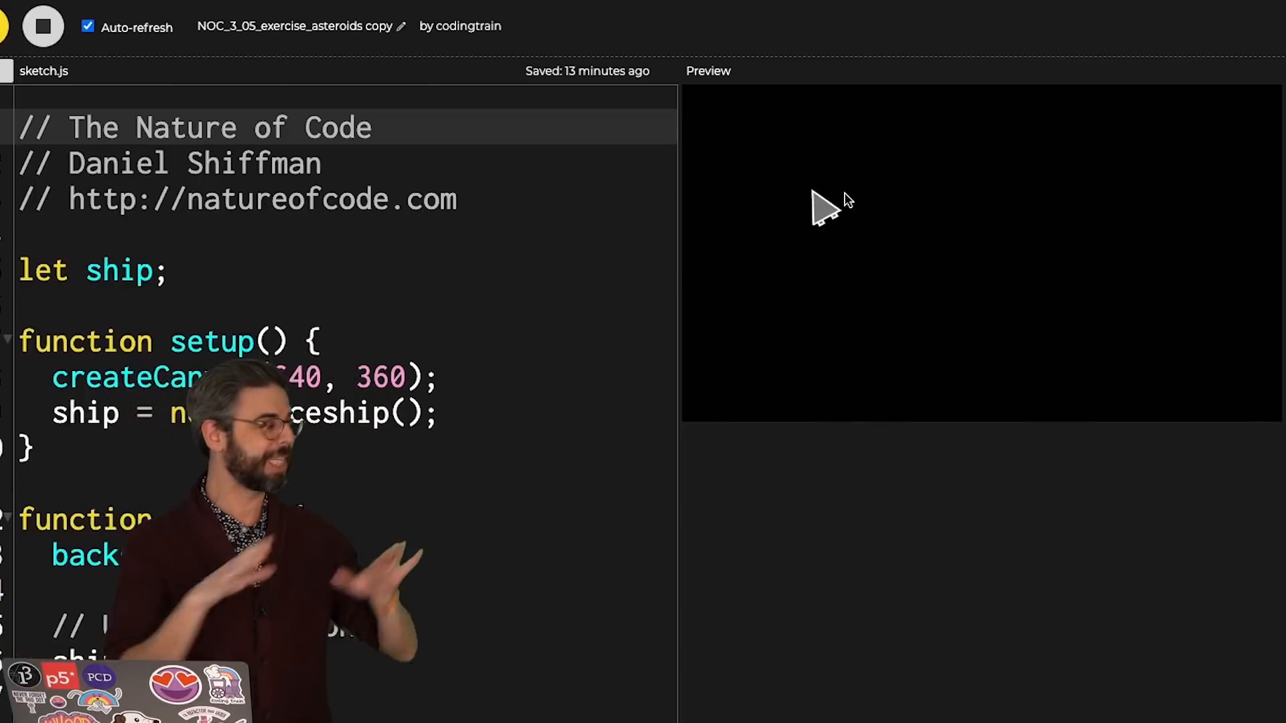